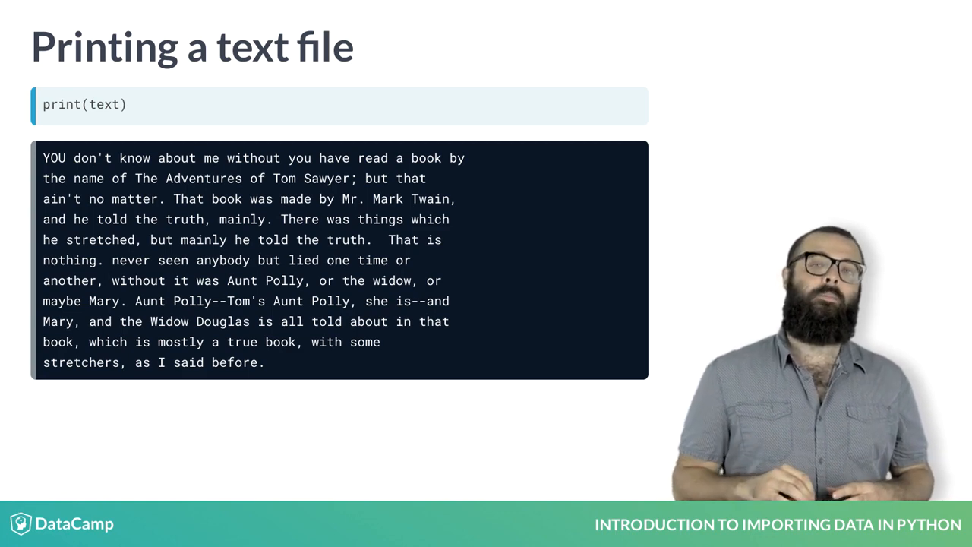
{"action": "key", "text": "Right"}
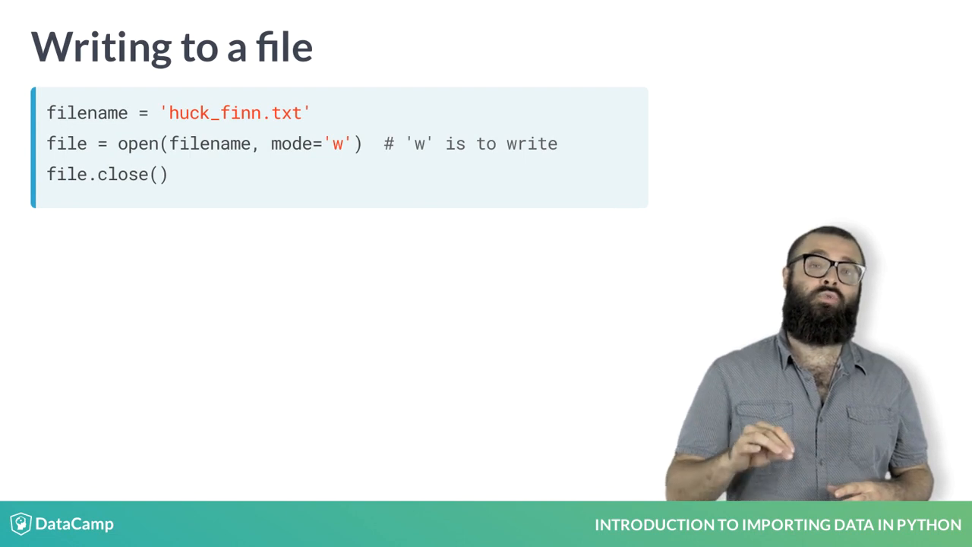